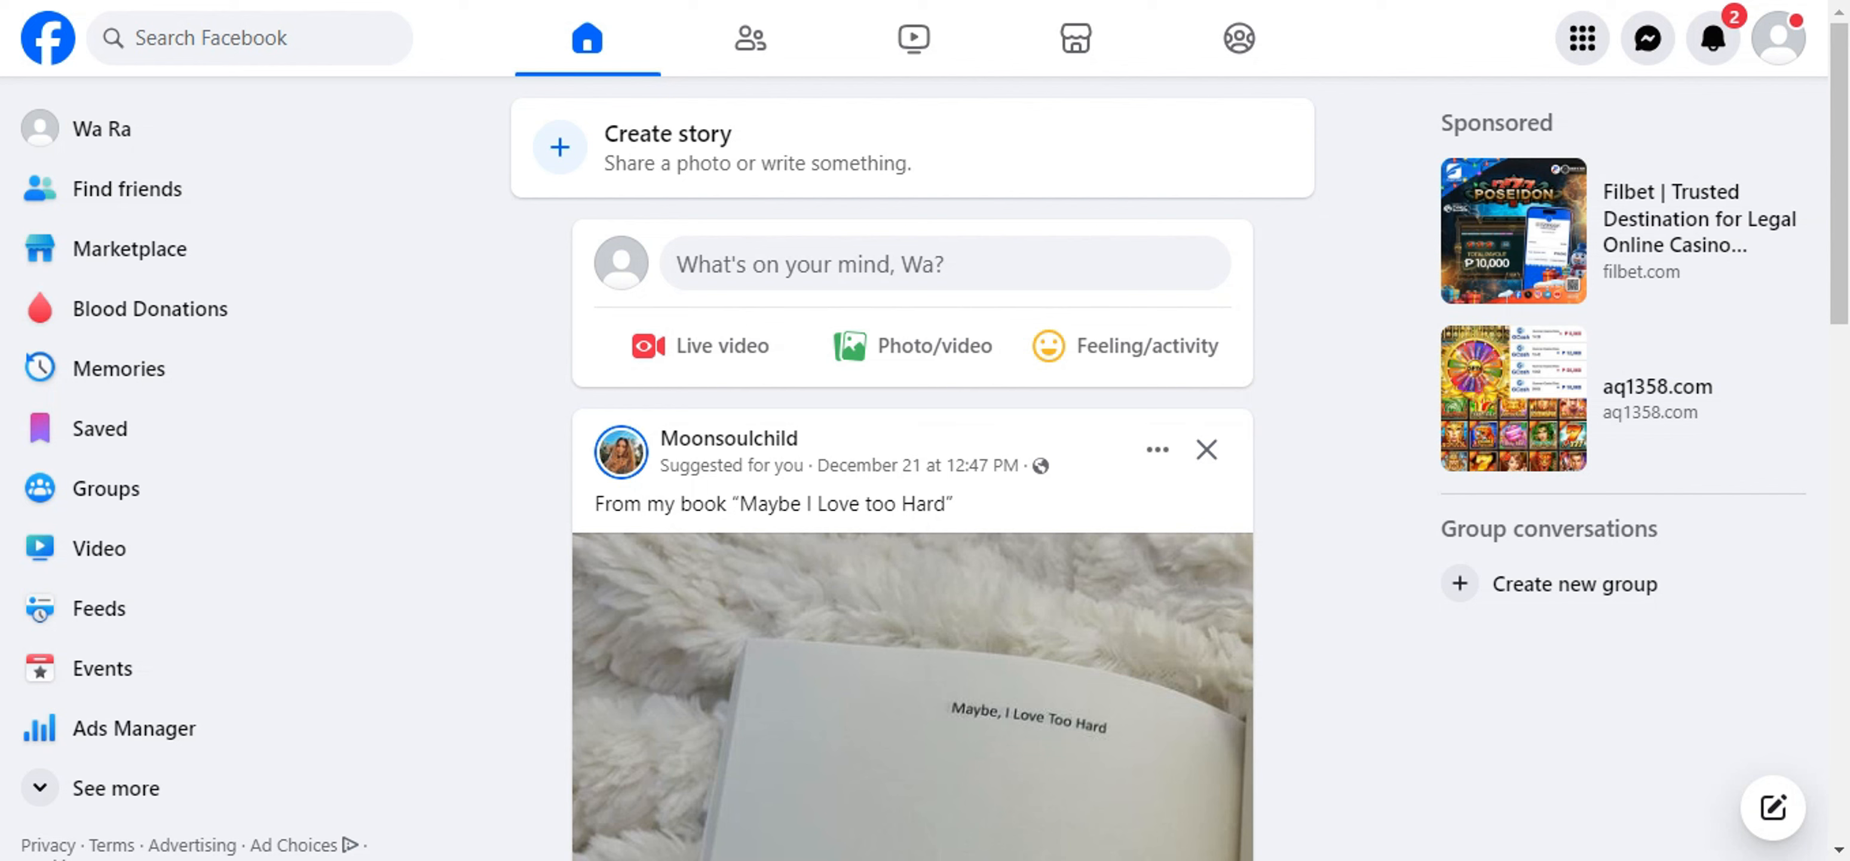
mouse_move(1443, 232)
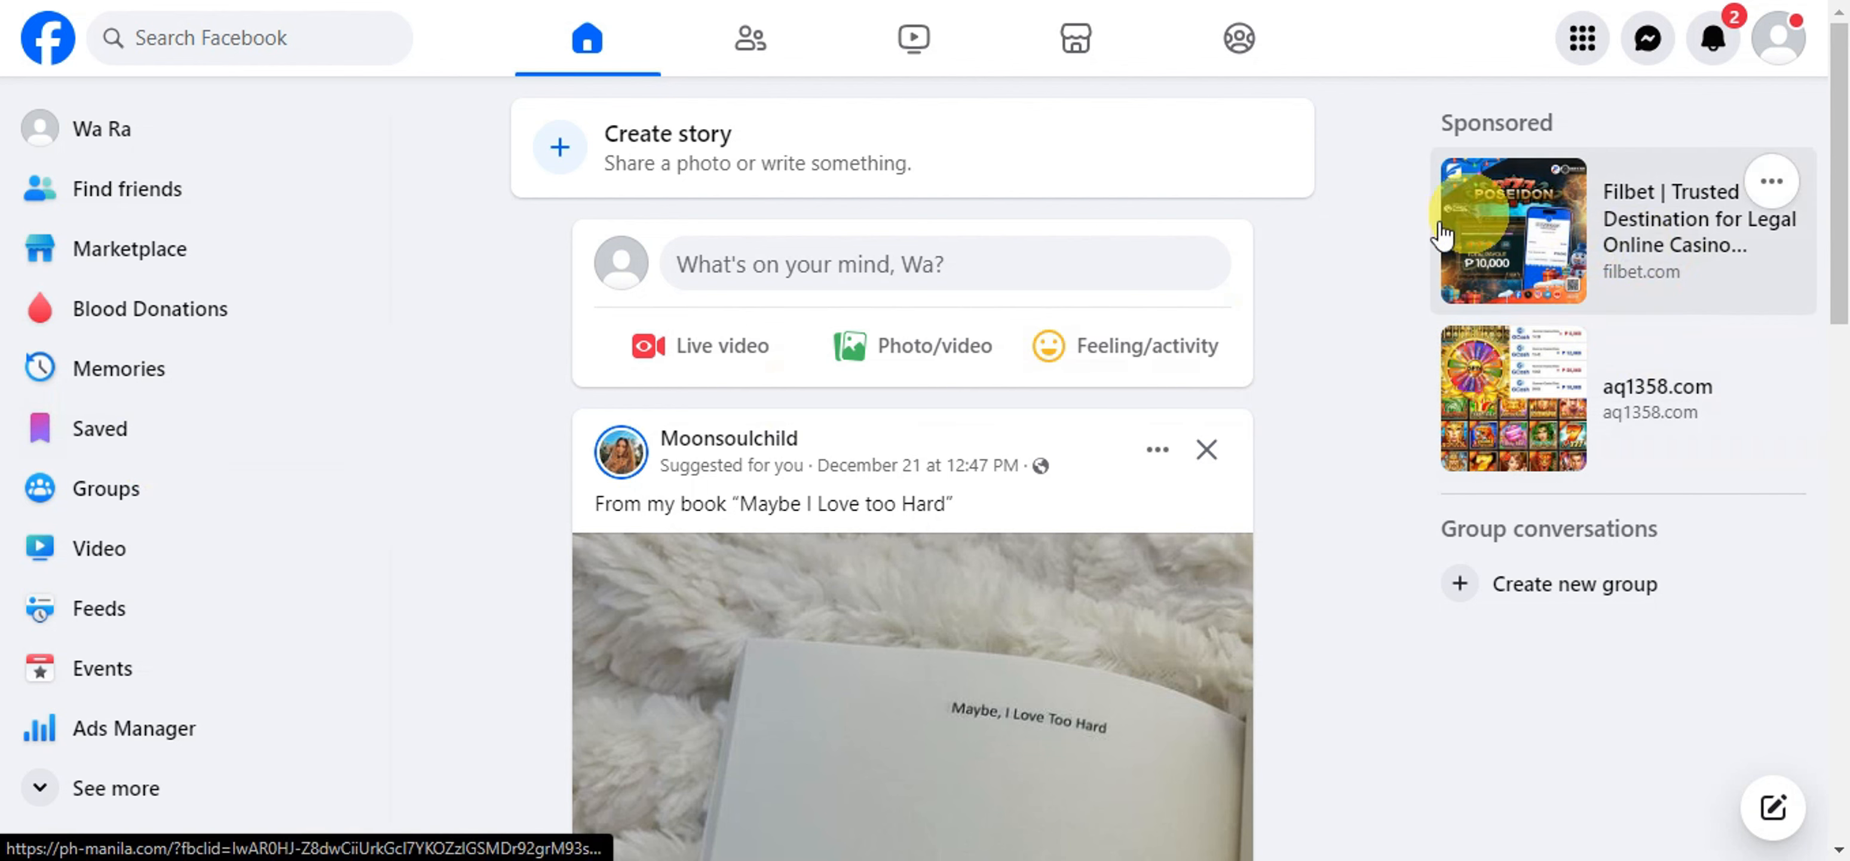
mouse_move(1581, 618)
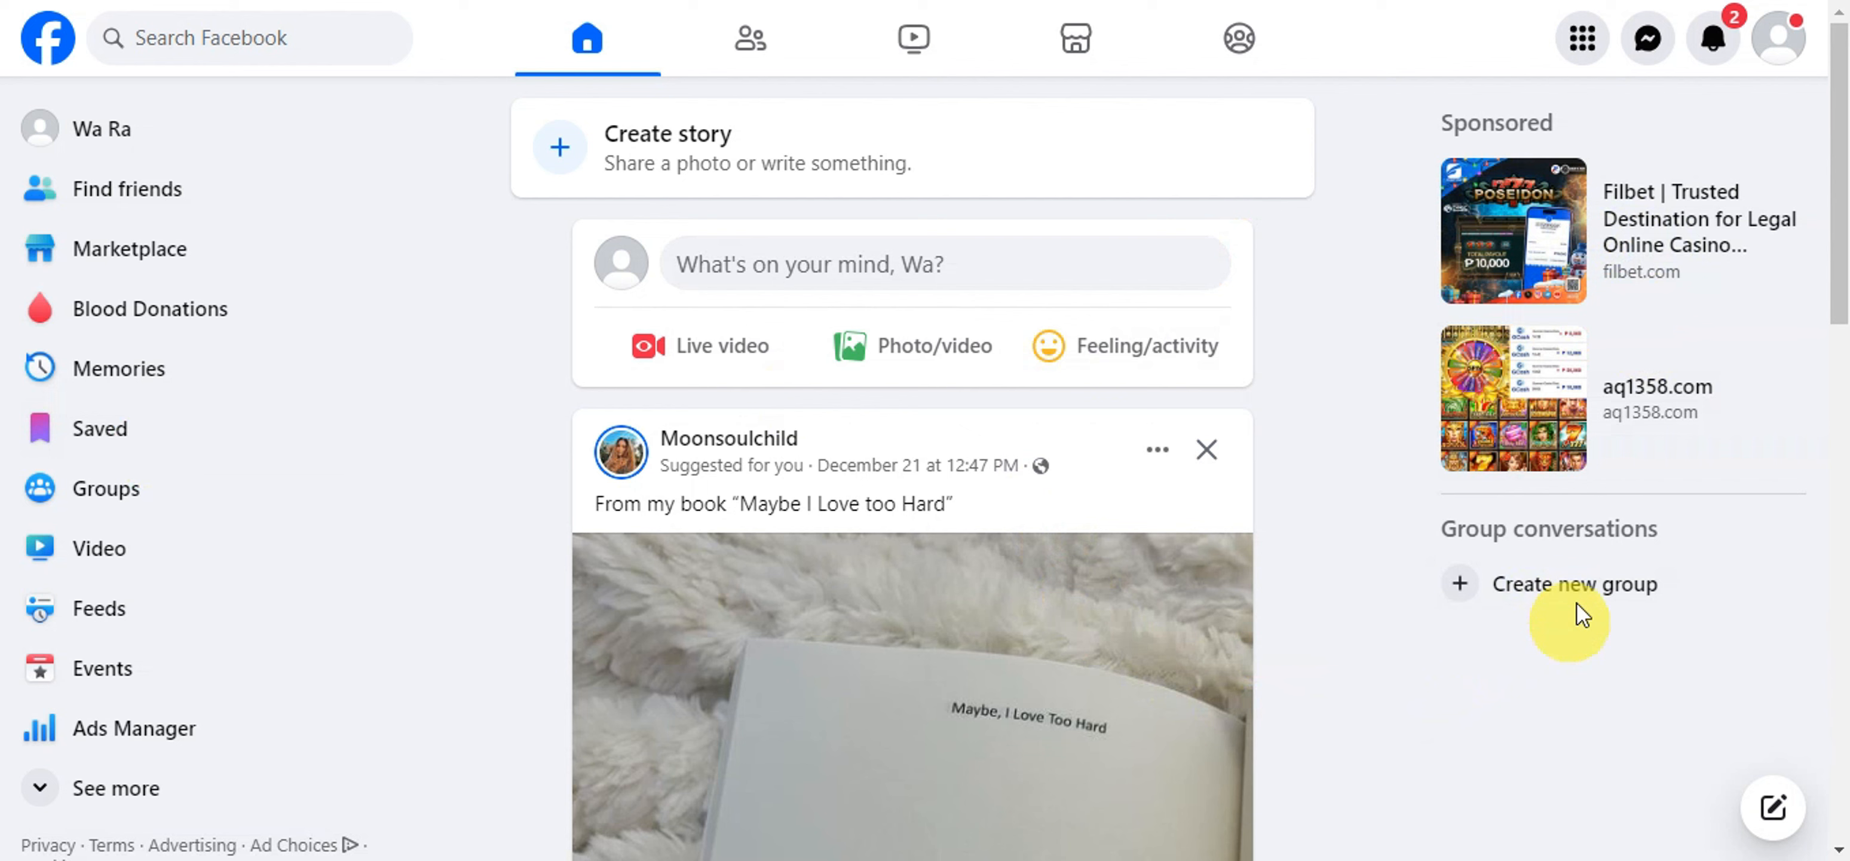
mouse_move(1627, 378)
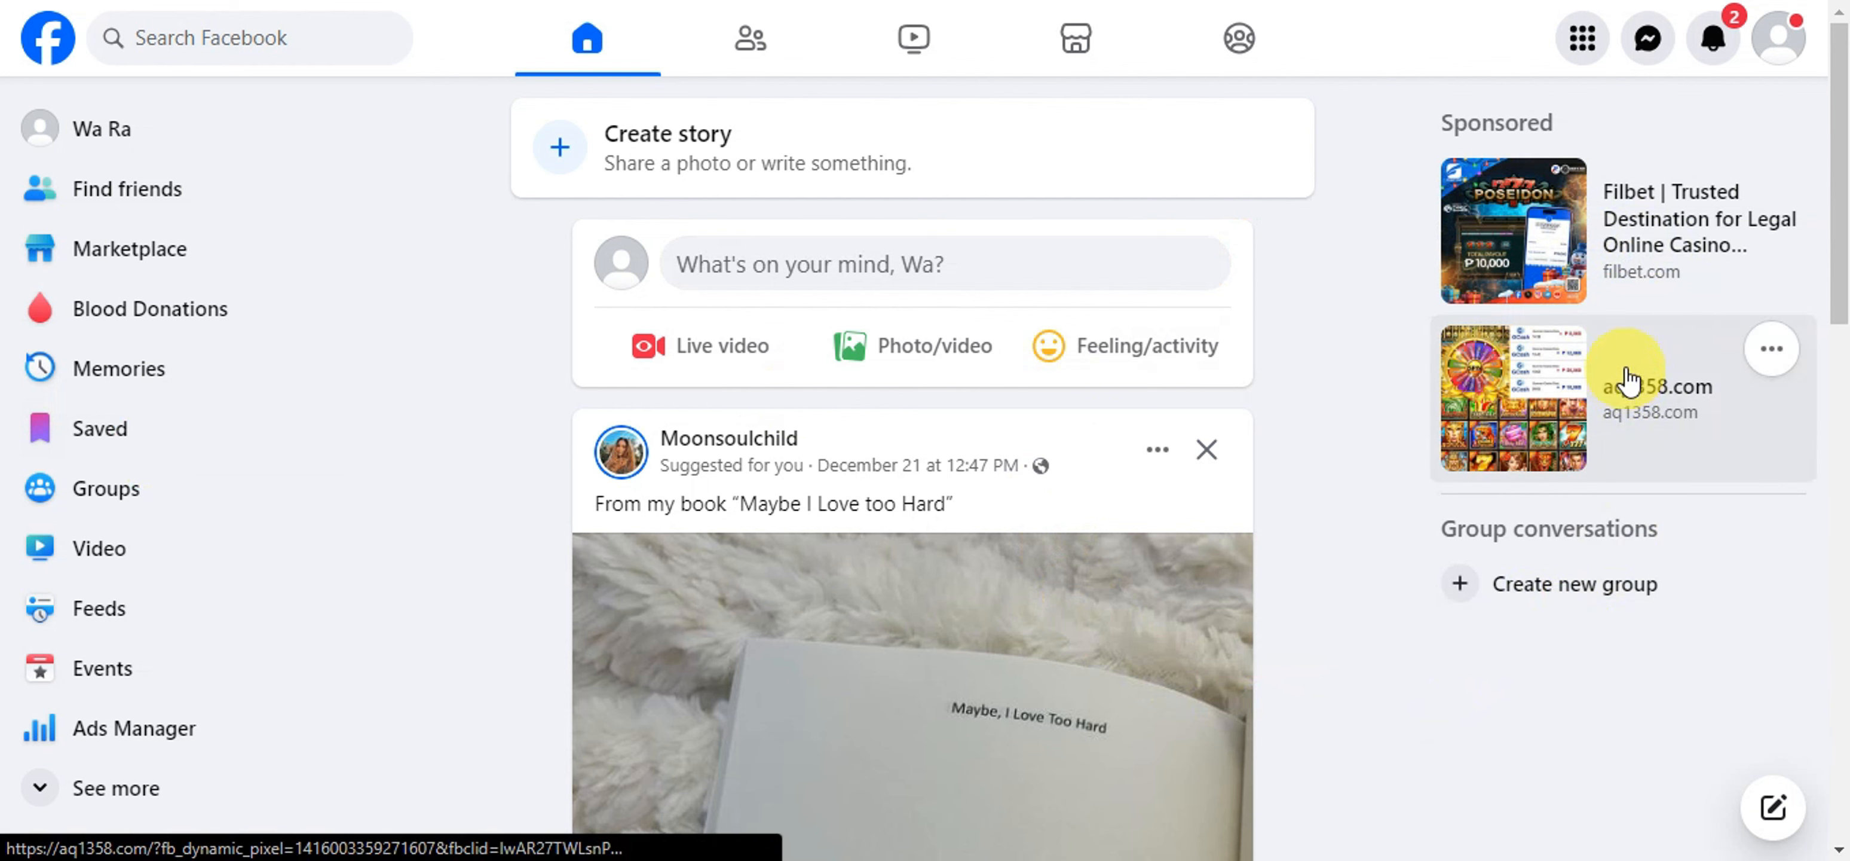
mouse_move(411, 428)
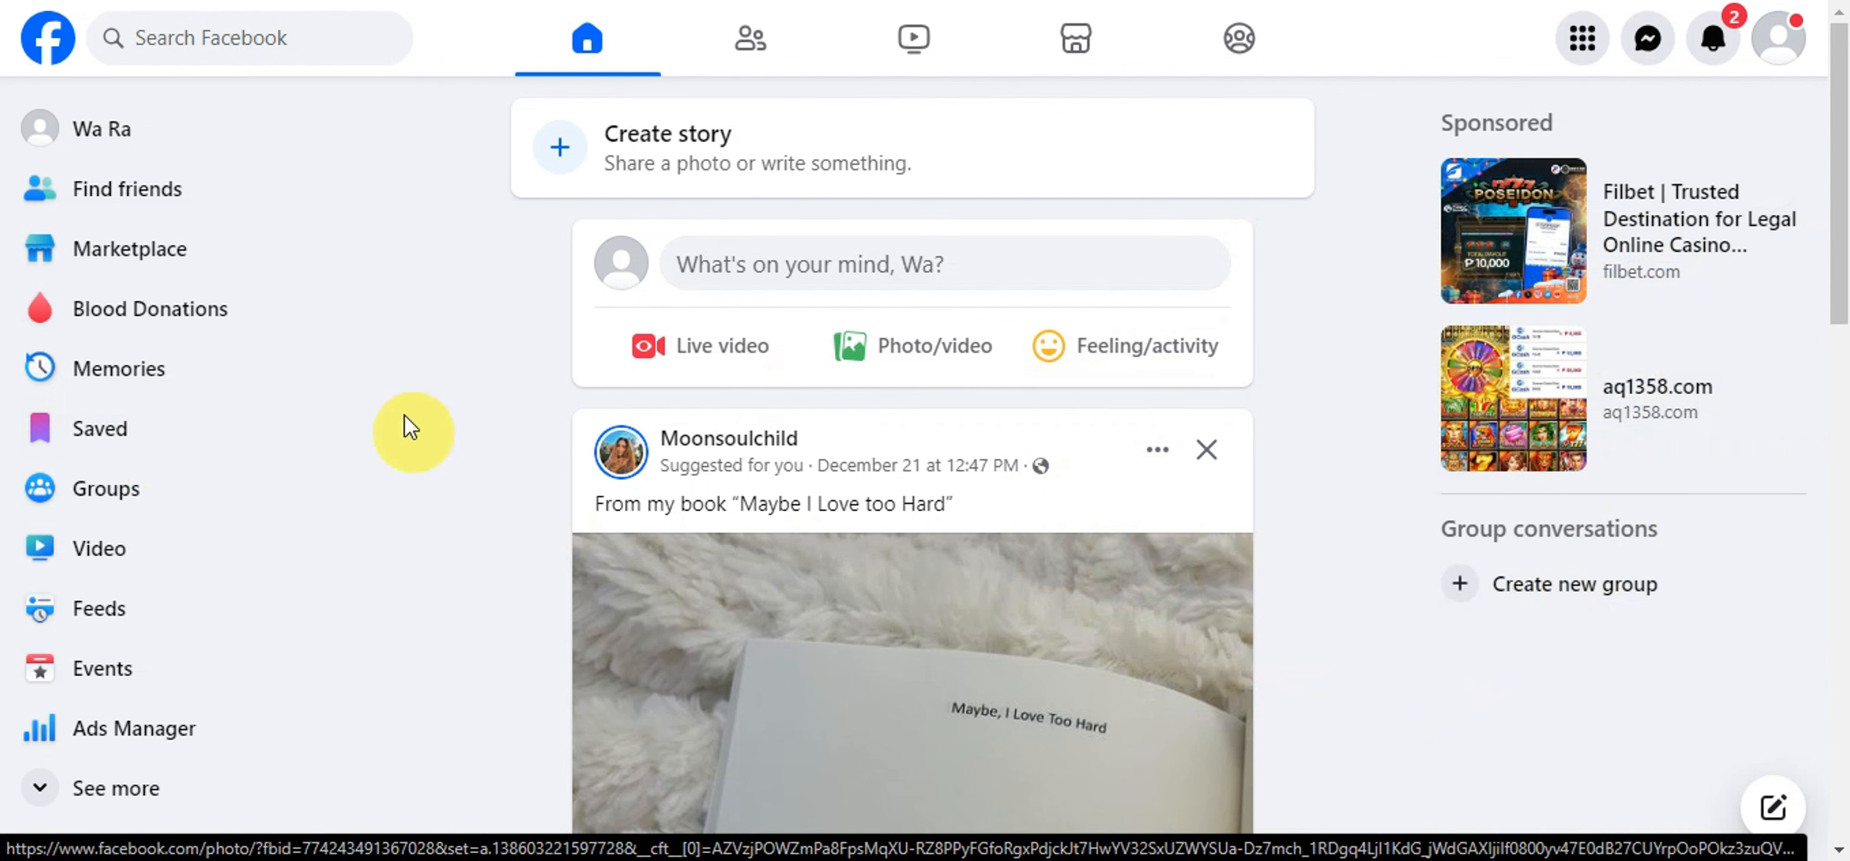
mouse_move(130, 248)
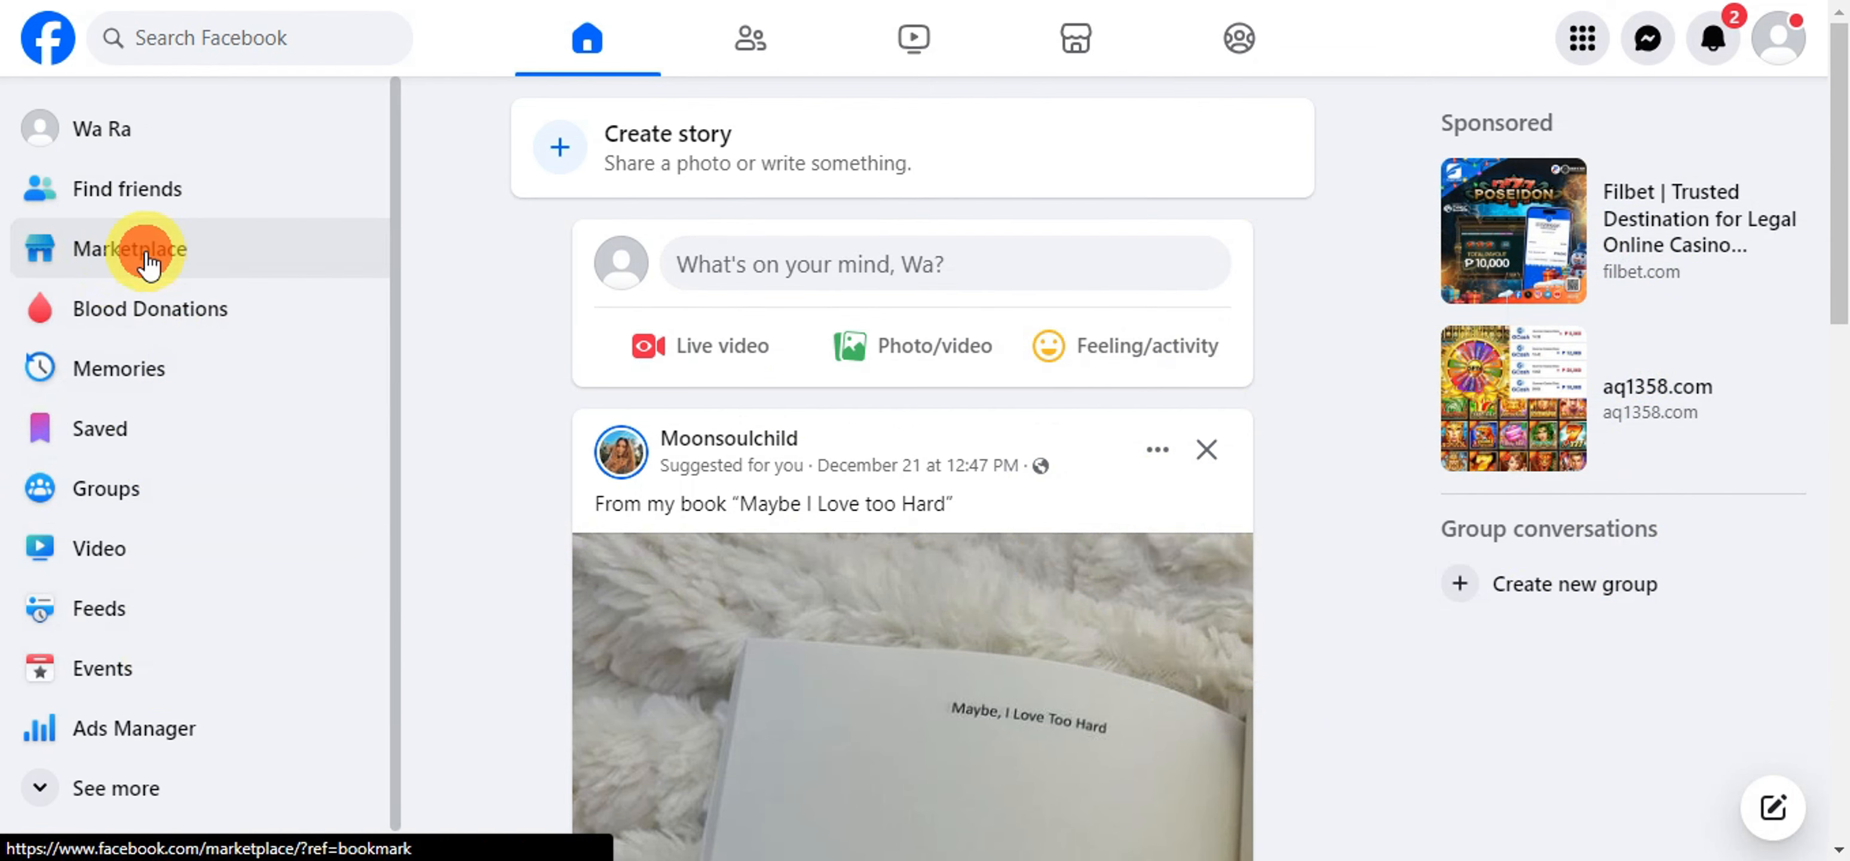
Step: Open Marketplace from the Facebook home page's left sidebar
left_click(130, 248)
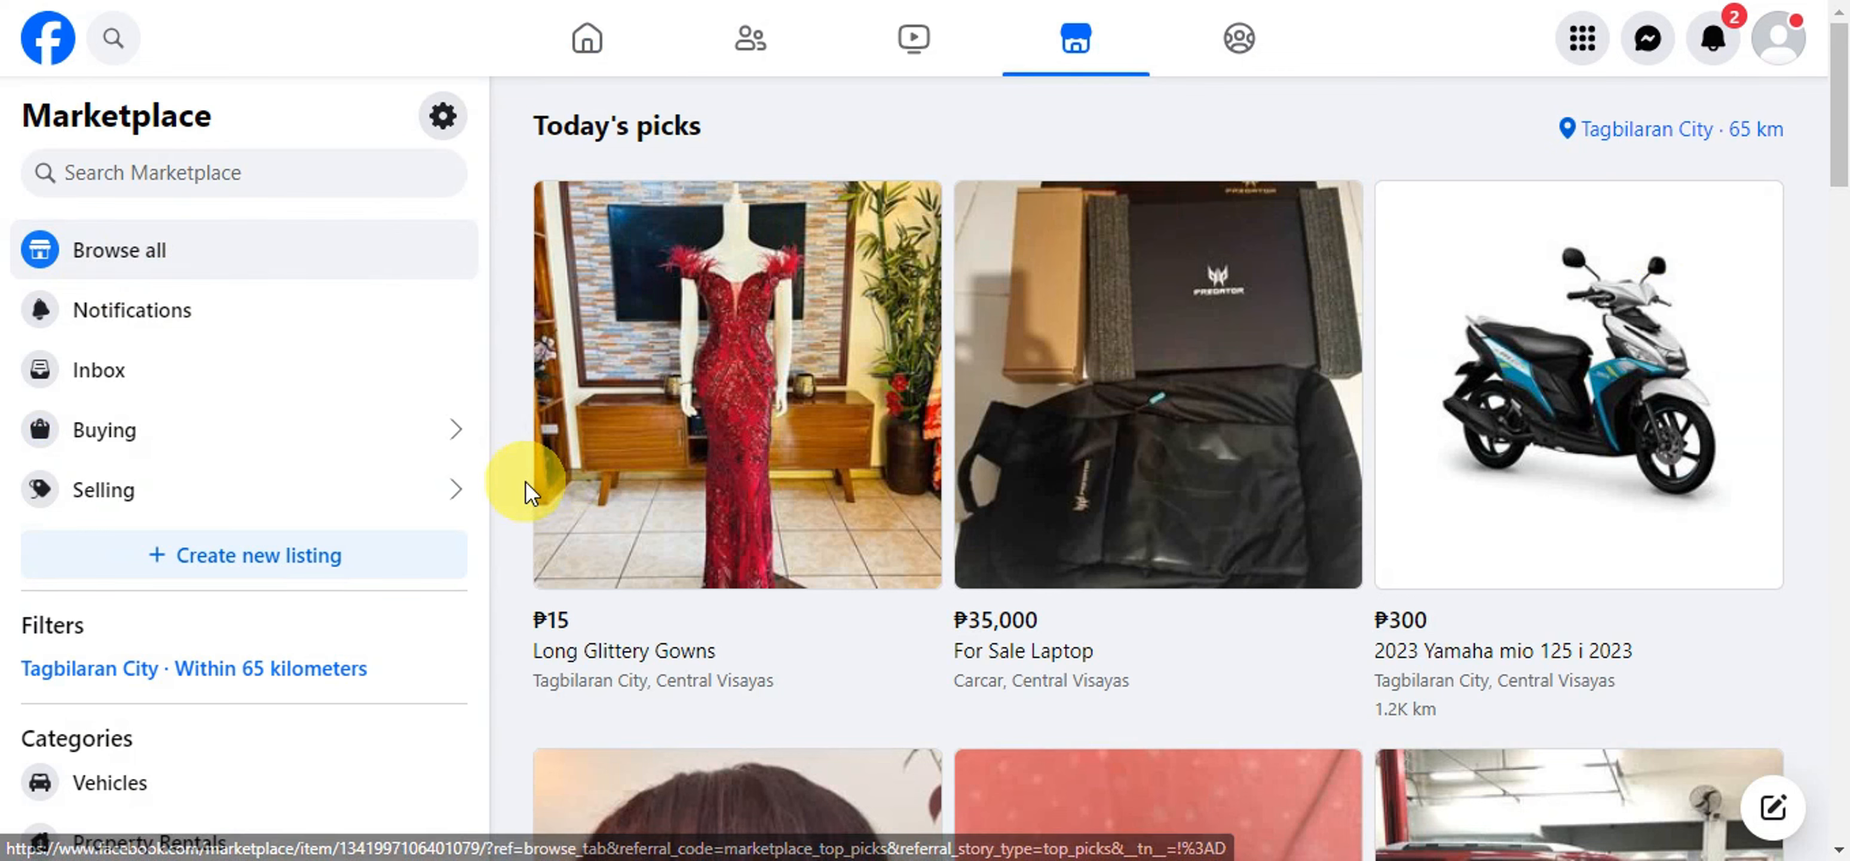
mouse_move(159, 490)
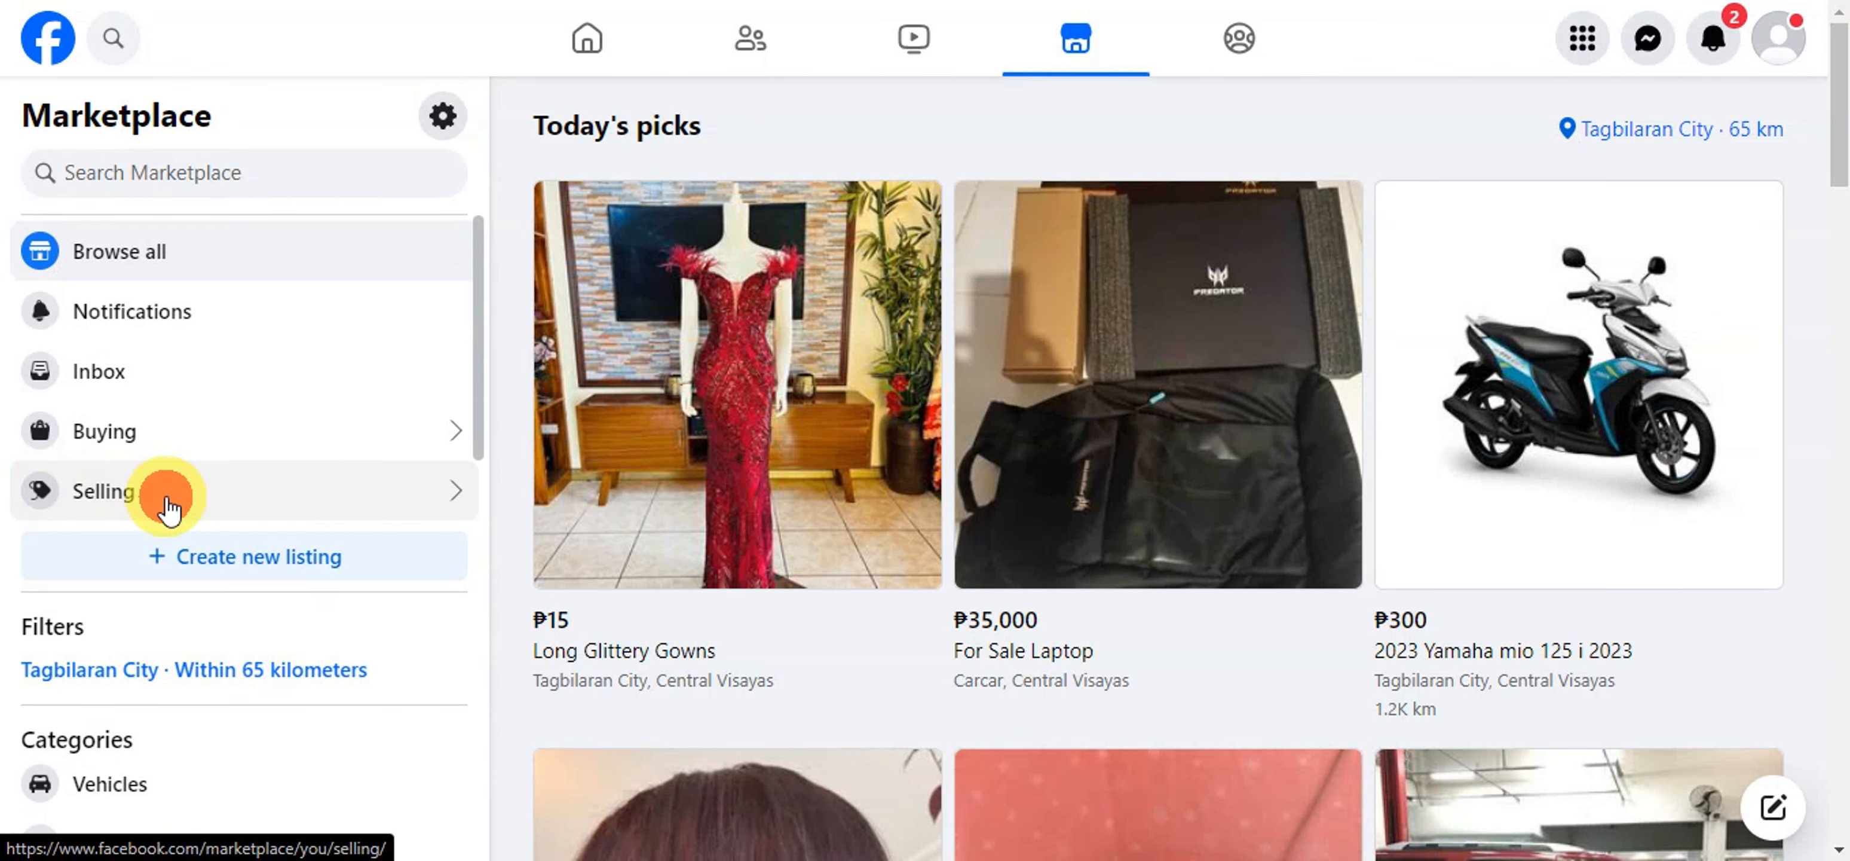
Step: Open the Selling section, which shows 'Your listings' as empty
left_click(104, 491)
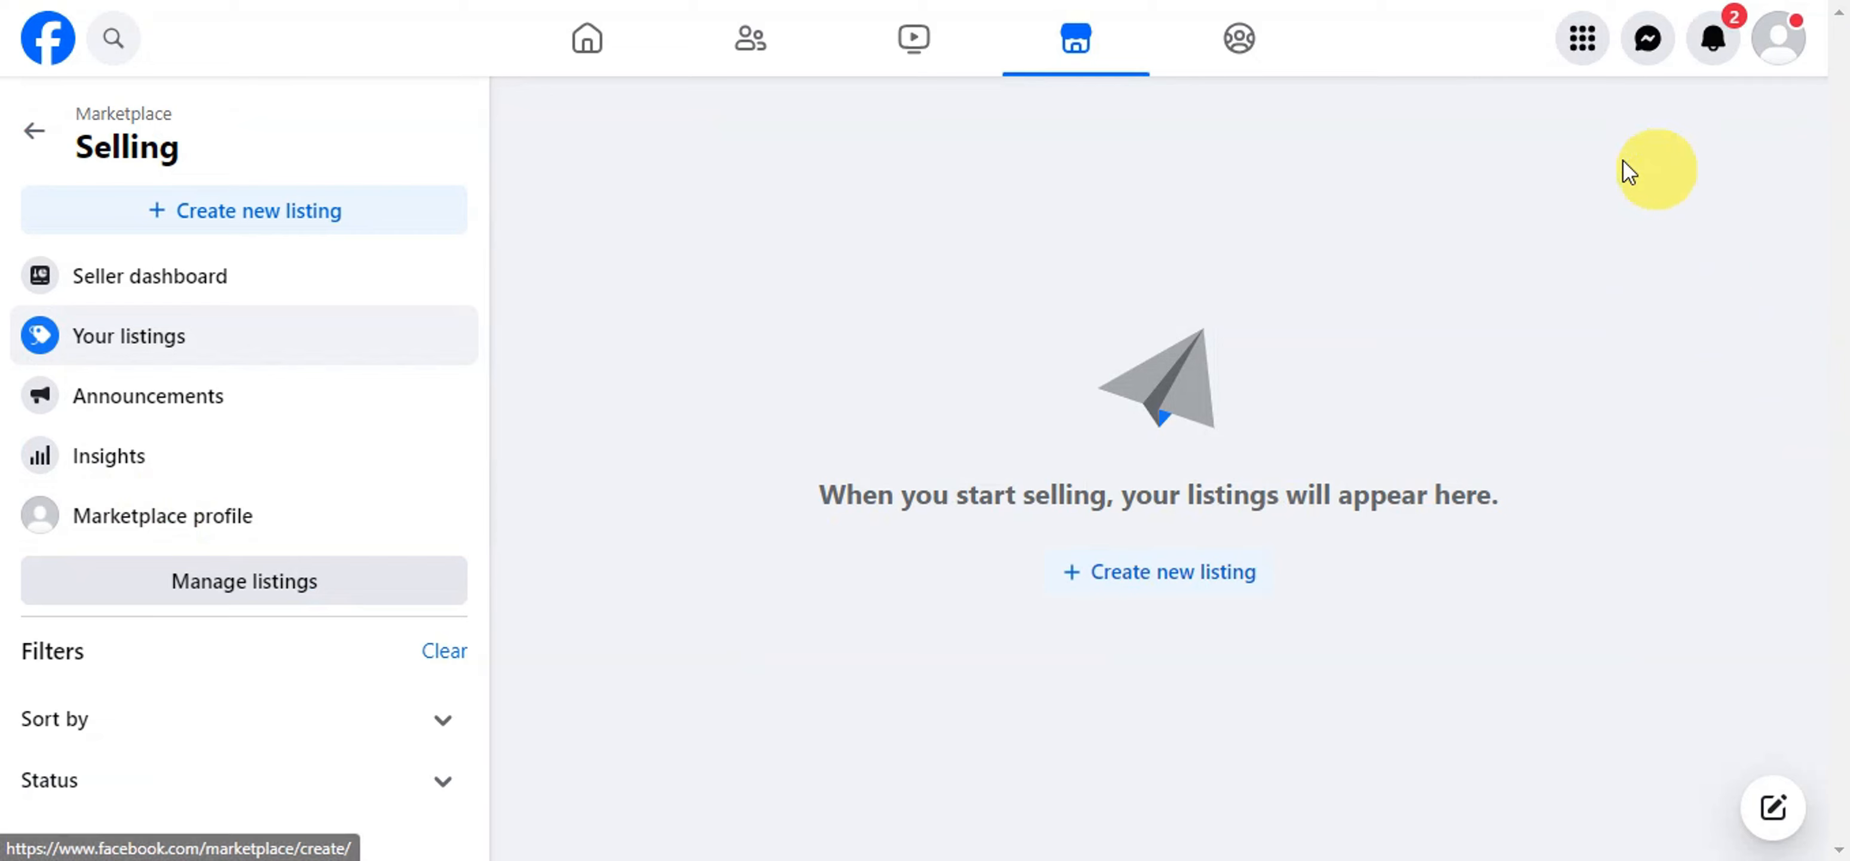
mouse_move(826, 755)
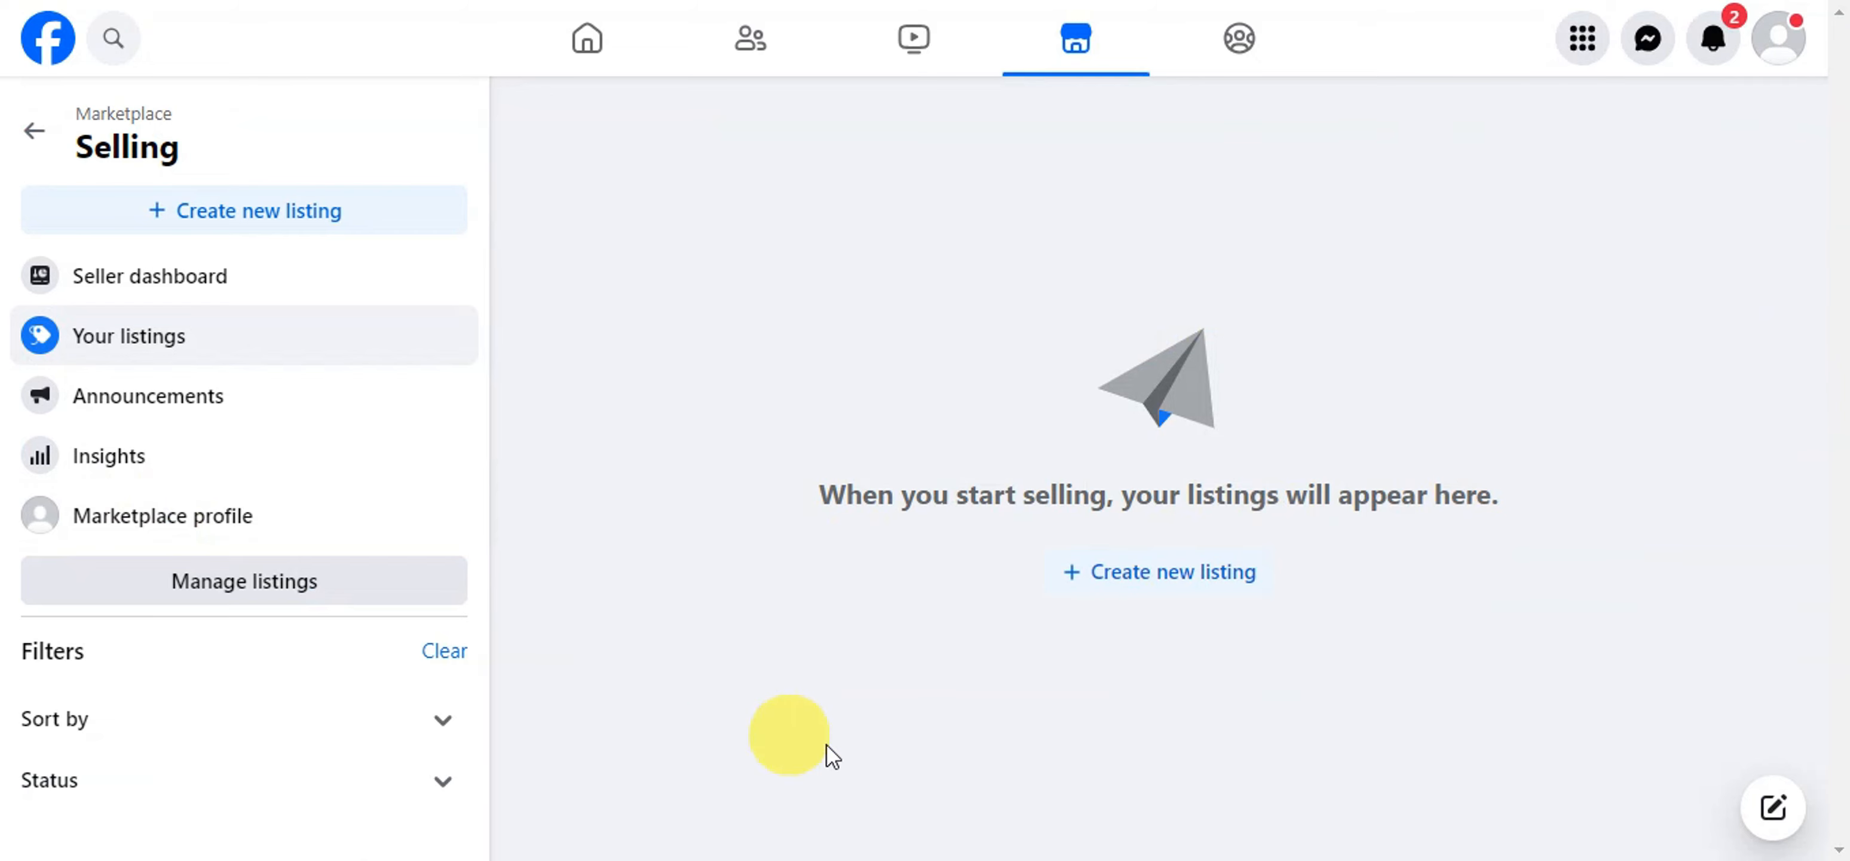
mouse_move(1250, 653)
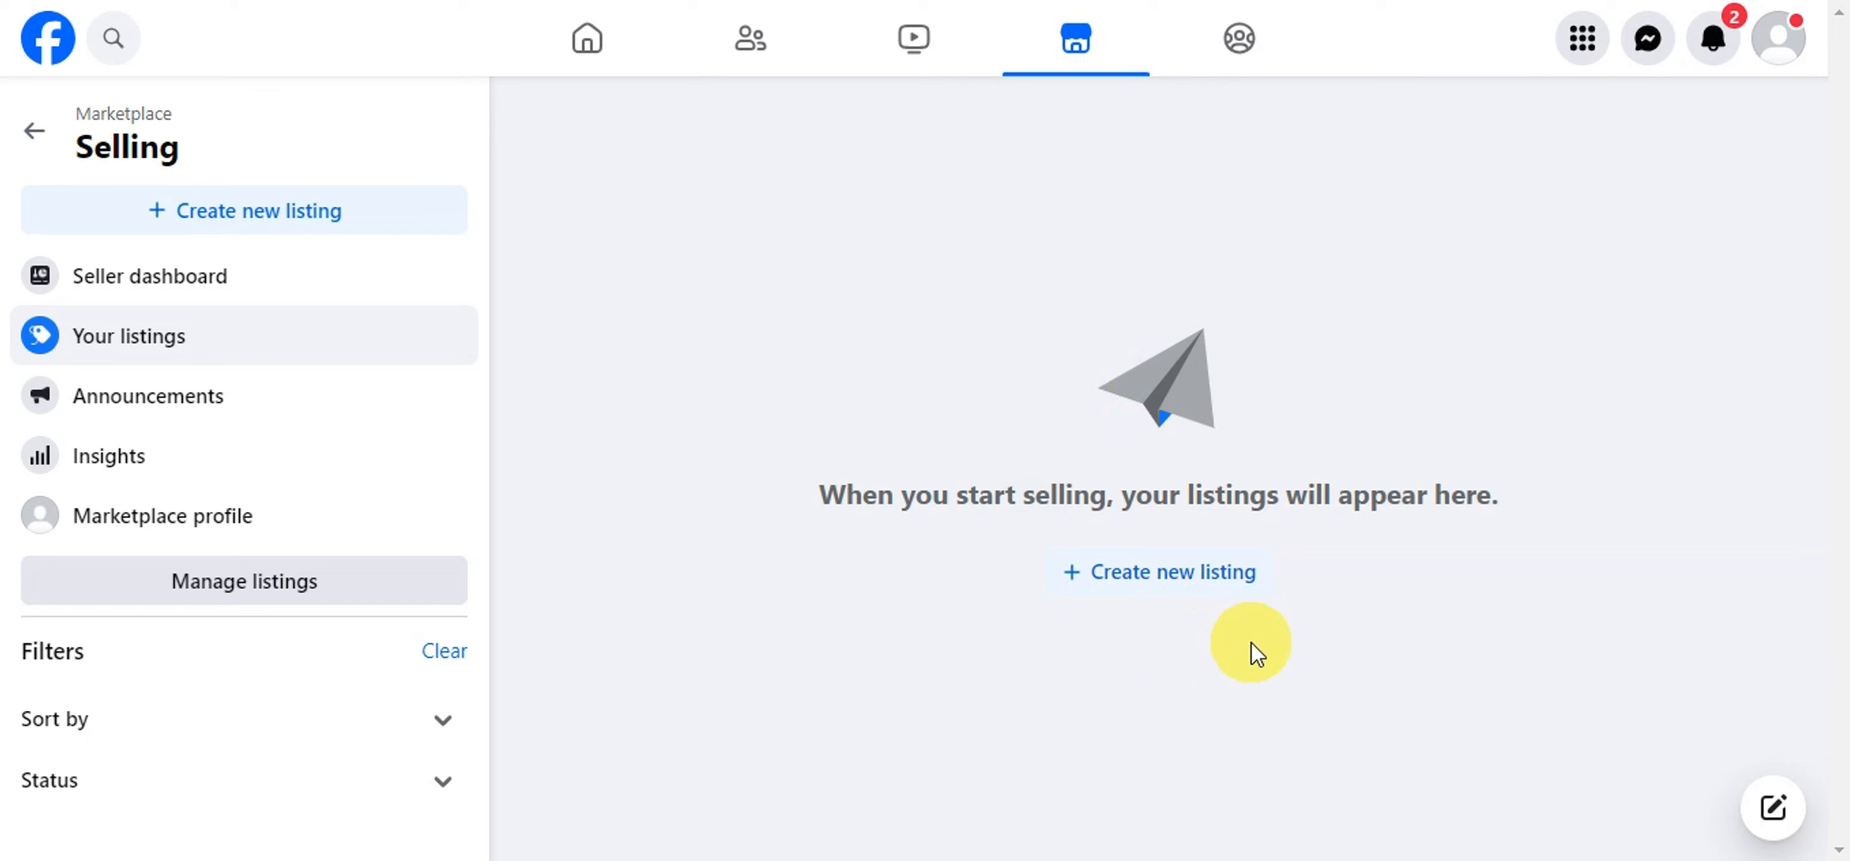
mouse_move(1265, 637)
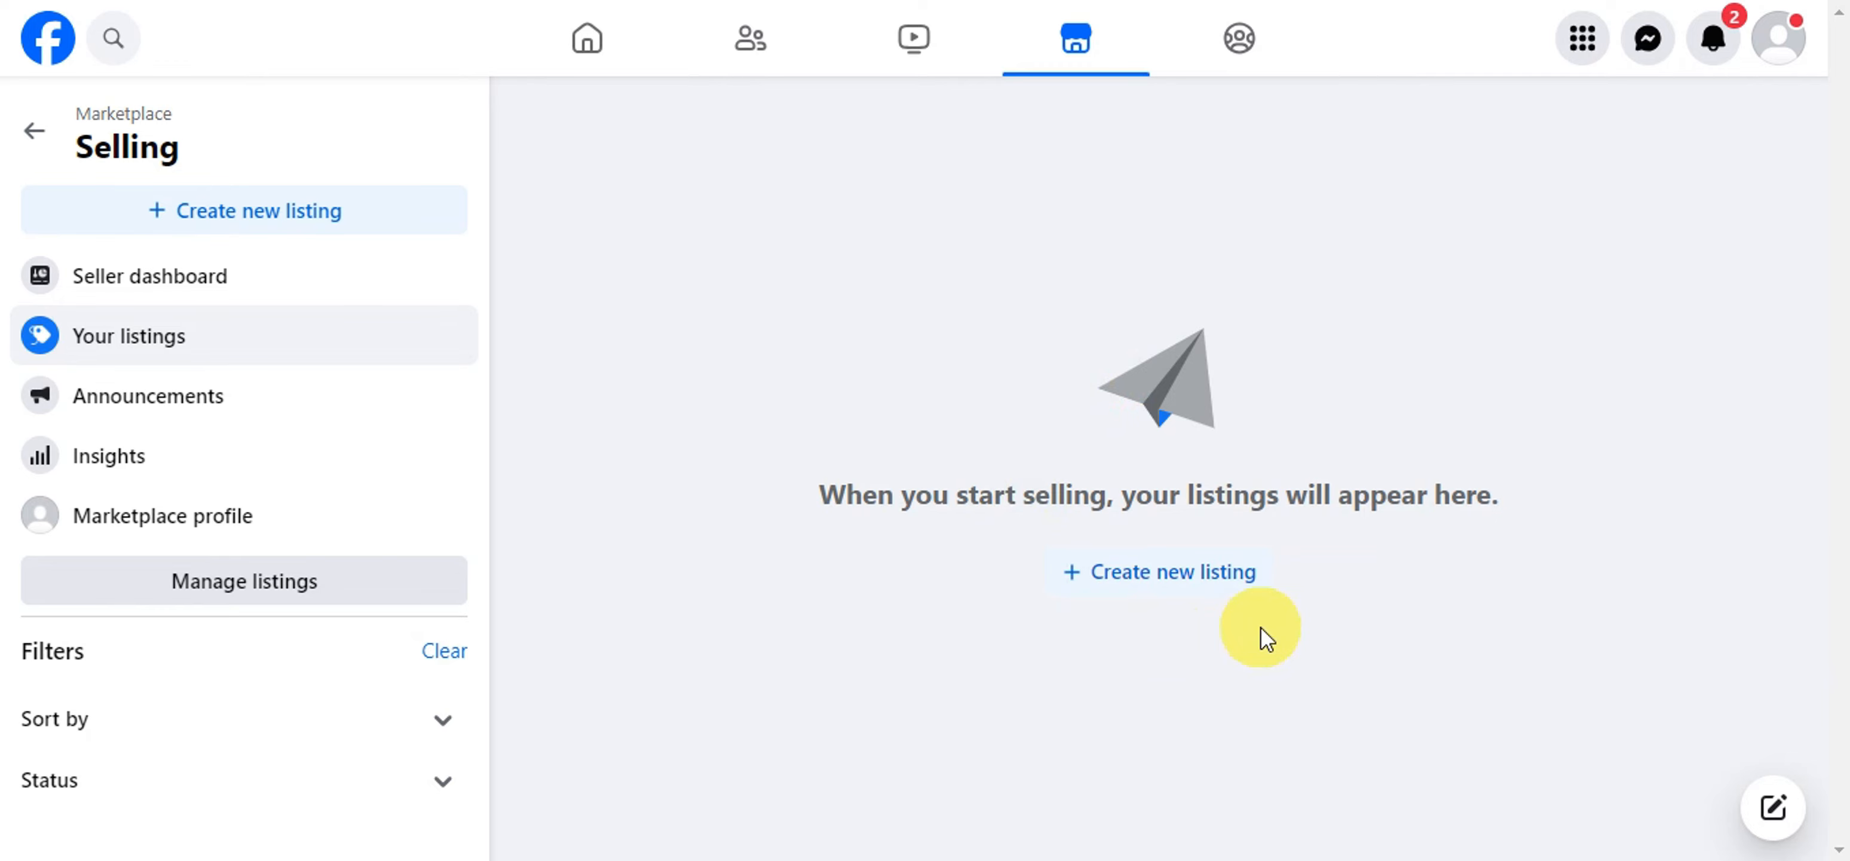
mouse_move(1600, 360)
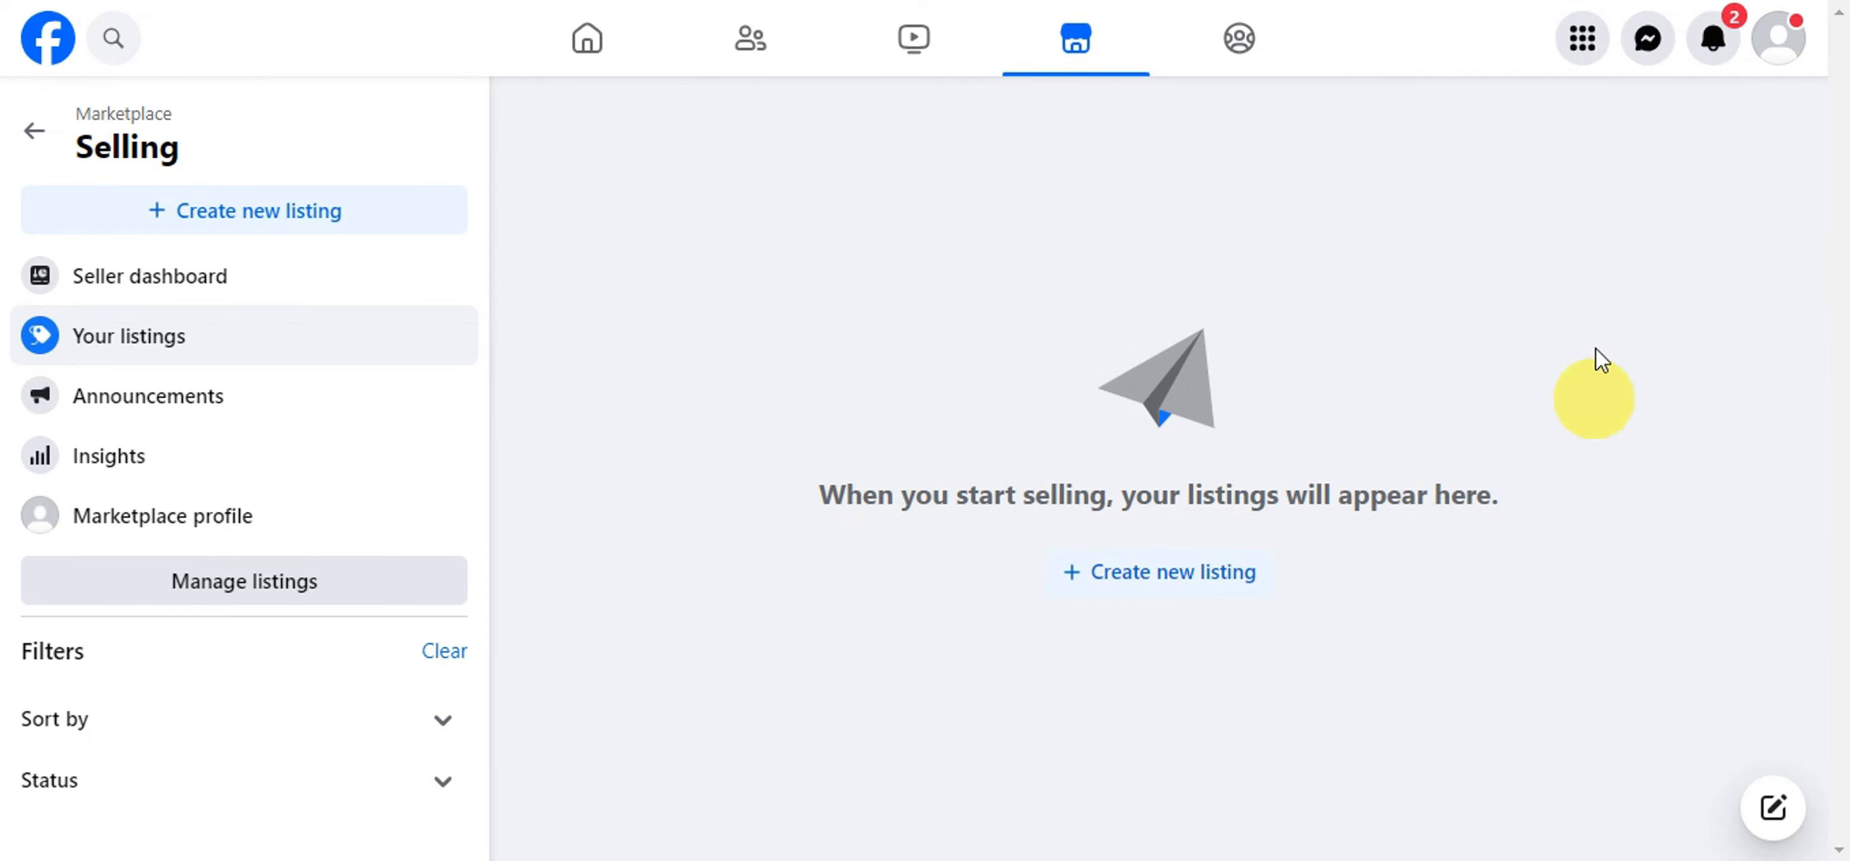
mouse_move(1549, 488)
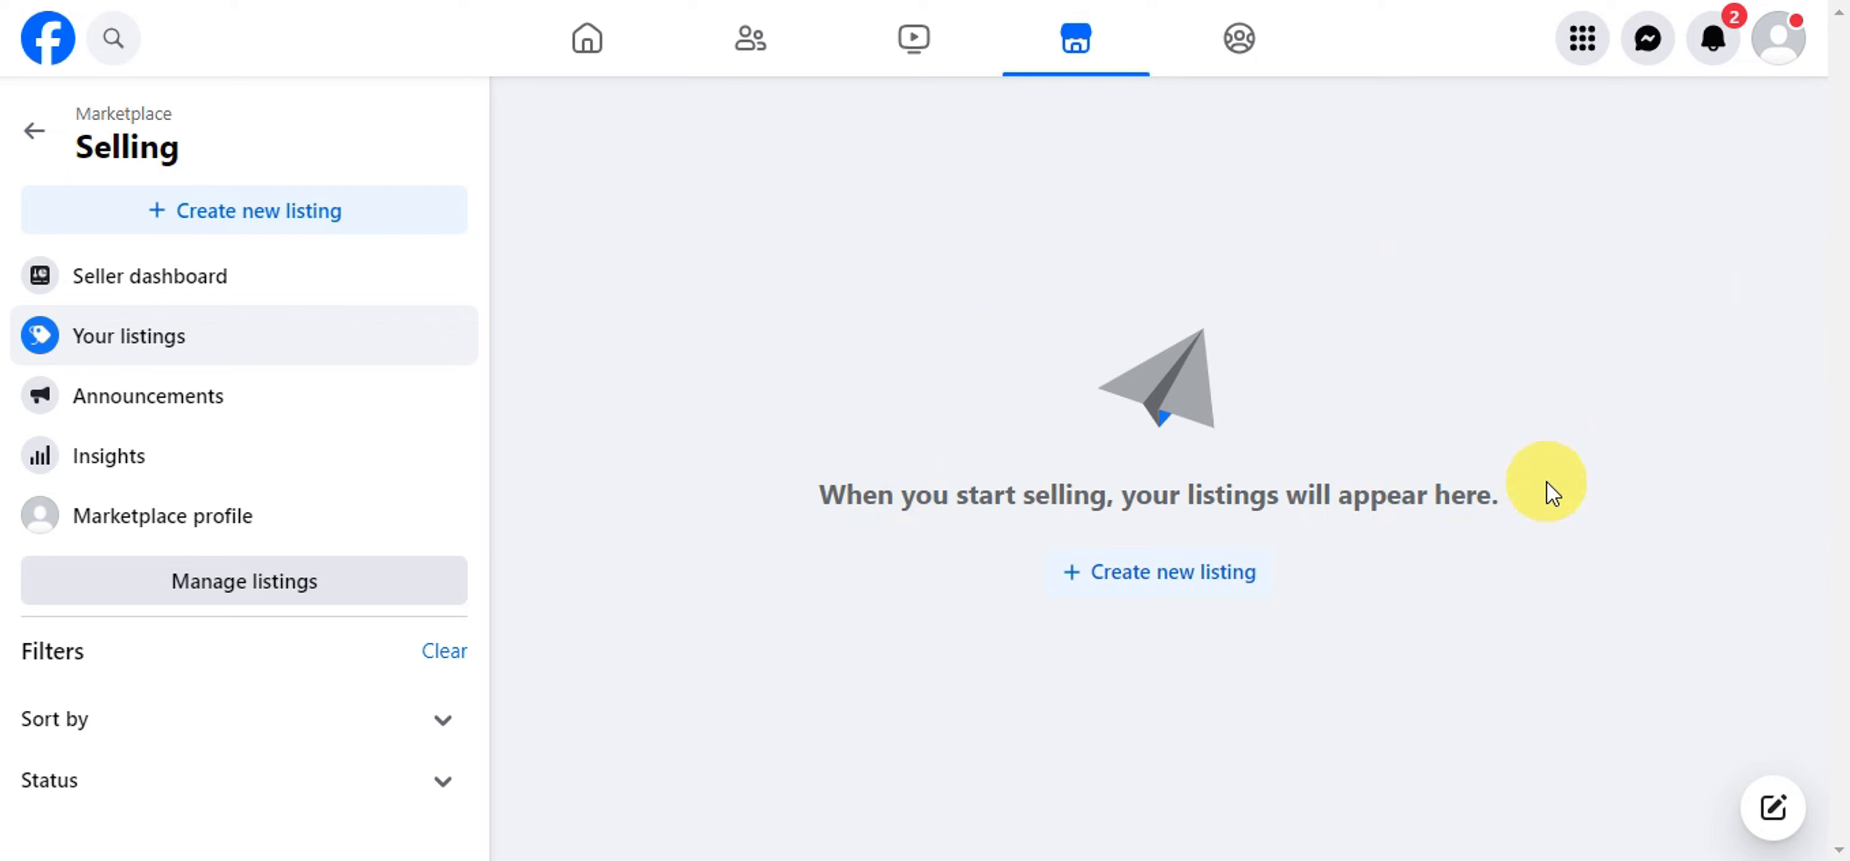
mouse_move(1752, 295)
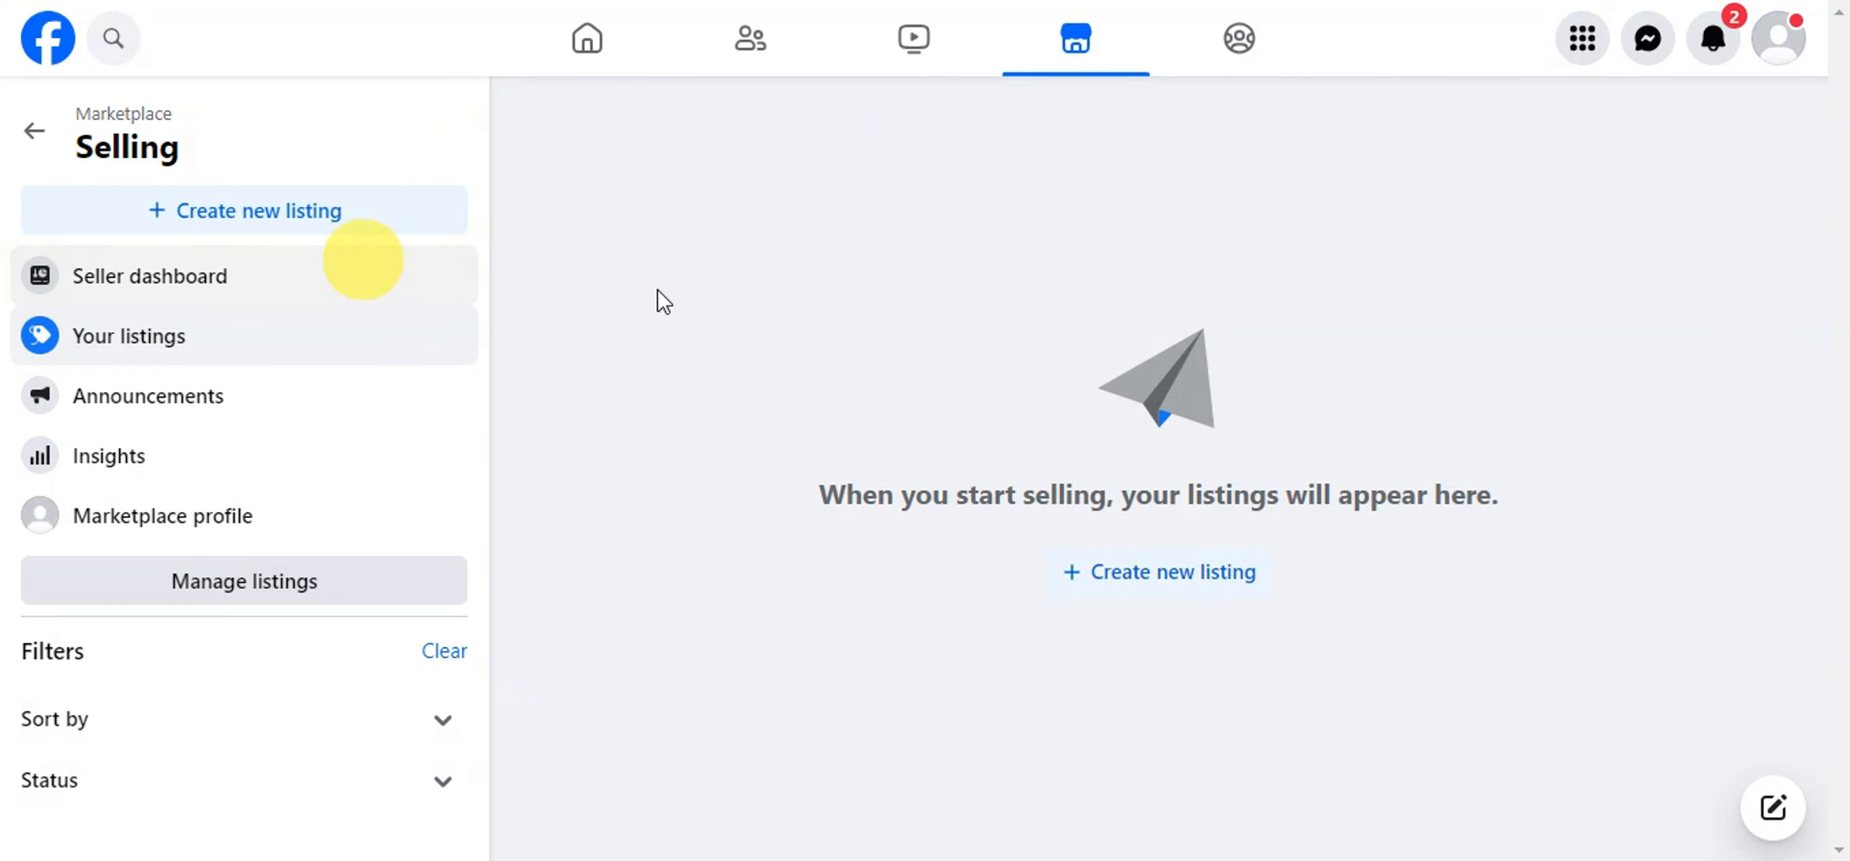
mouse_move(1557, 430)
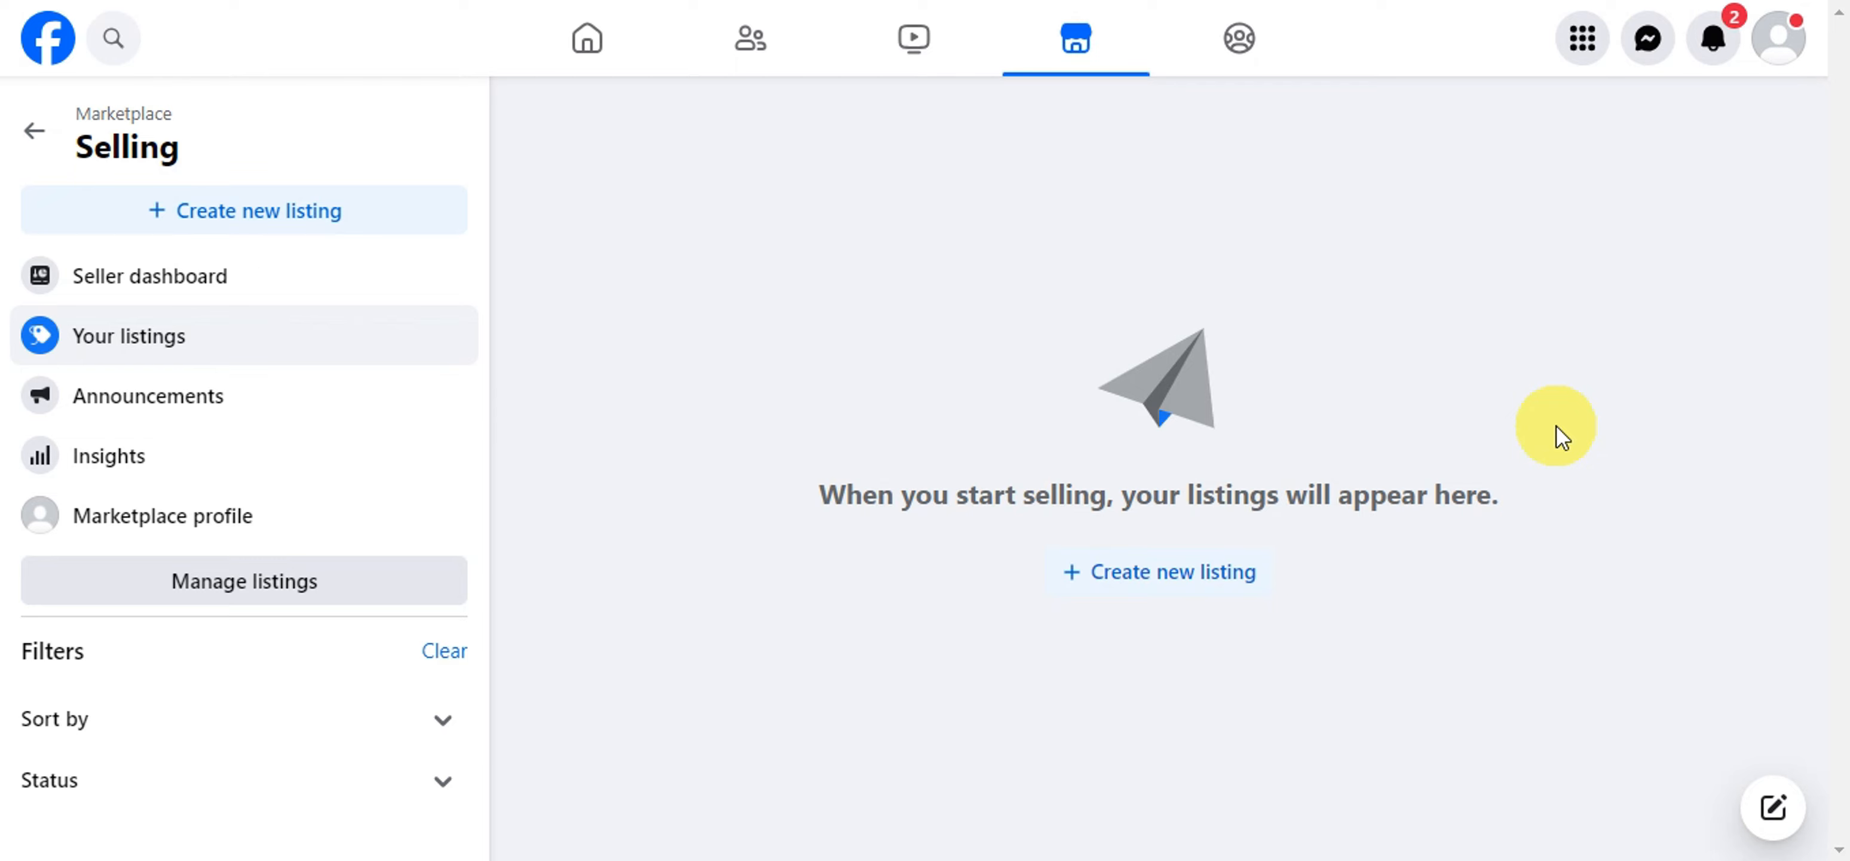